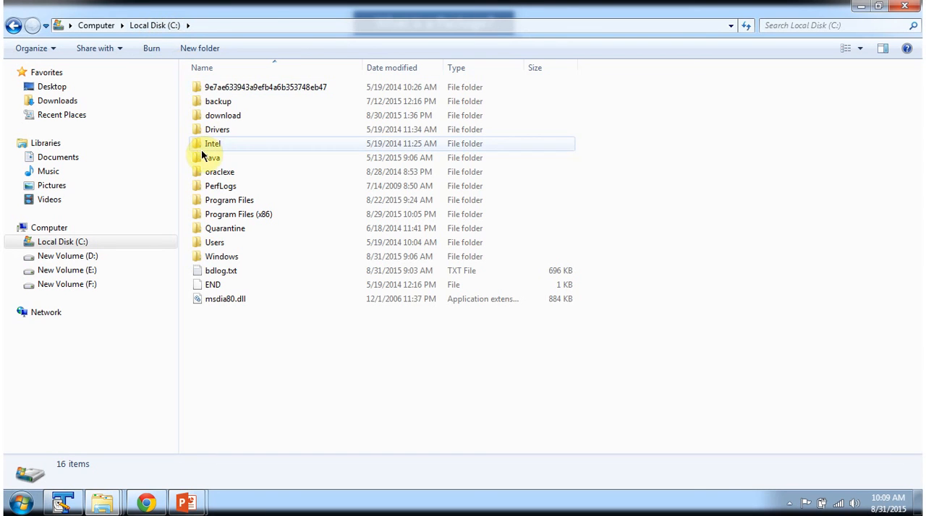
Open C:\Java\jdk1.8.0_40 and bring up the extract options for src.zip
double_click(211, 158)
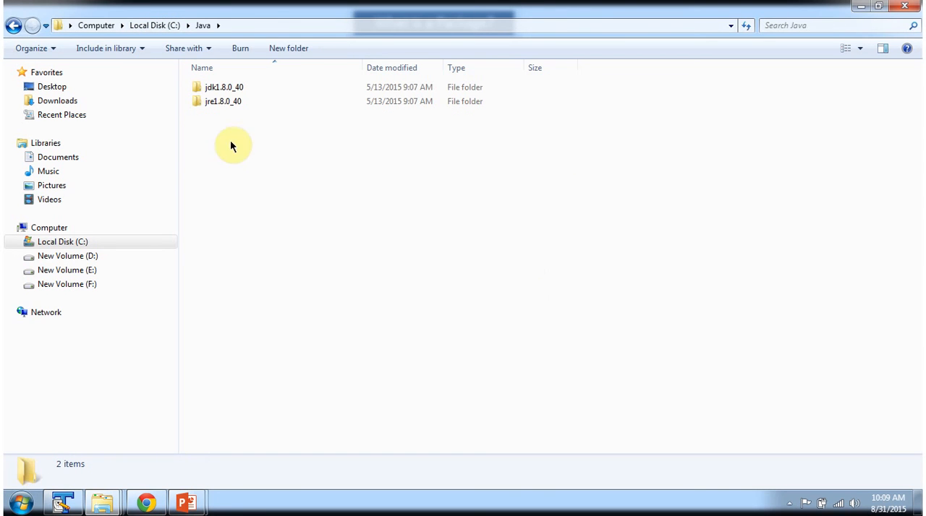
double_click(224, 87)
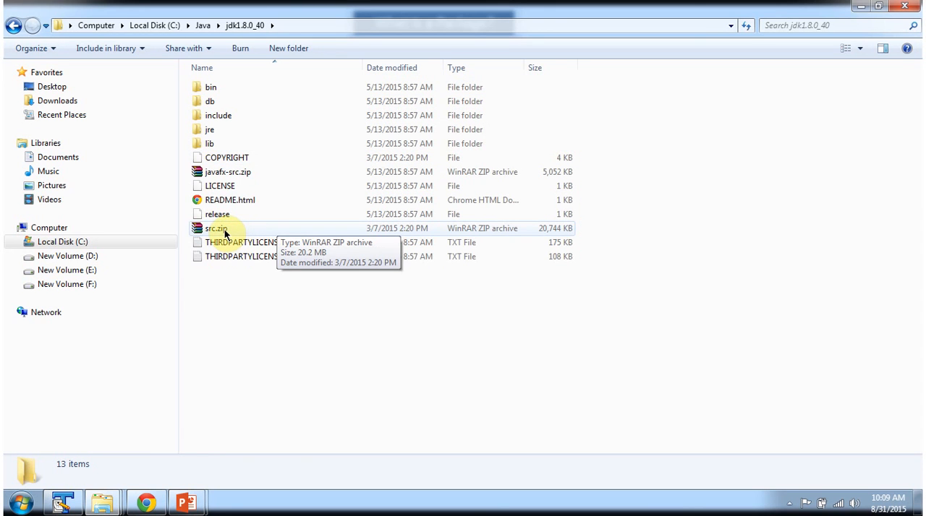
left_click(217, 228)
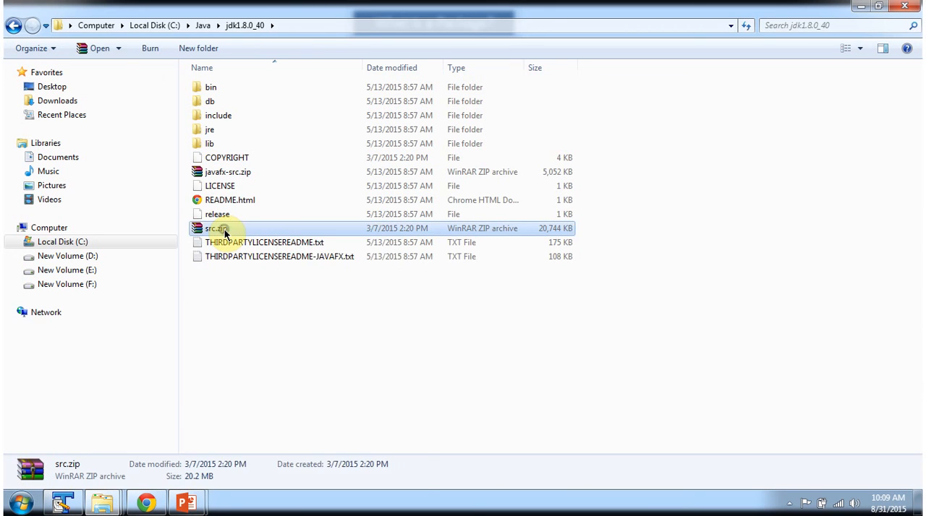
right_click(216, 228)
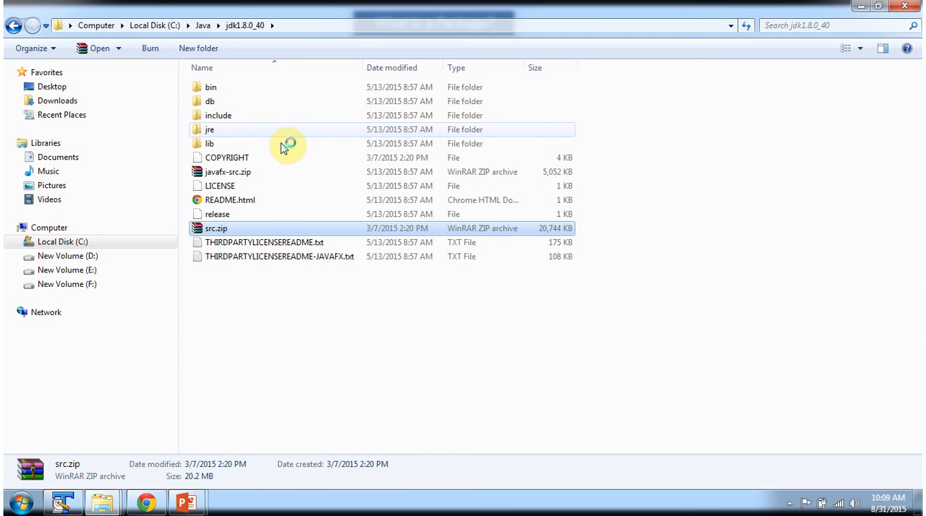
Extract src.zip in place, then browse into src\java and select the lang package
double_click(216, 228)
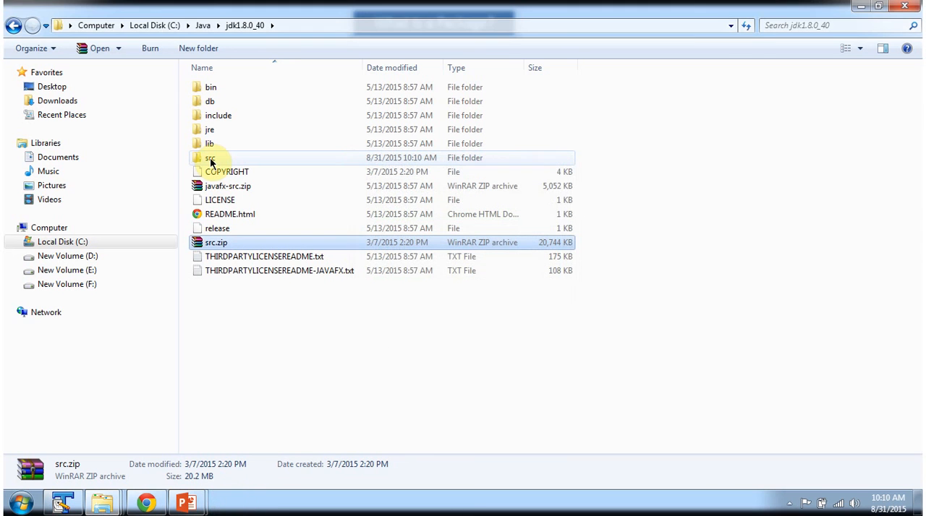
left_click(210, 158)
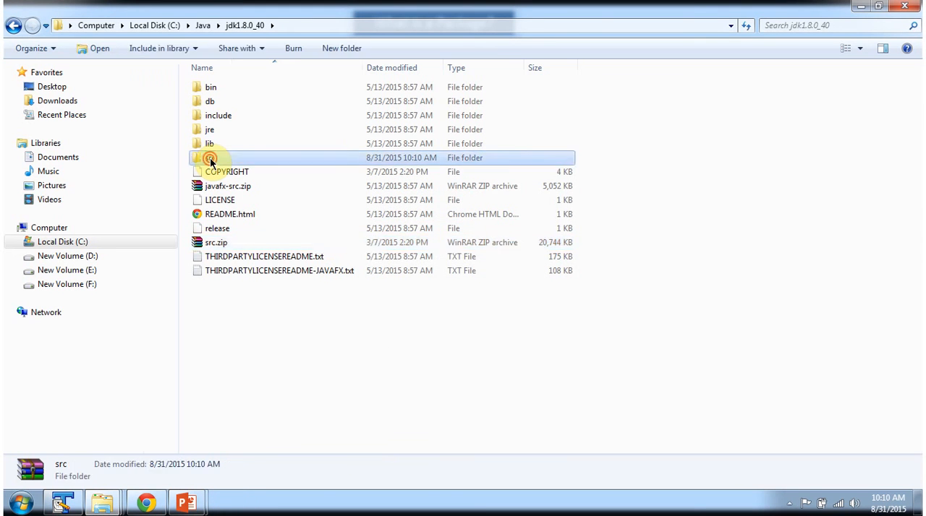
double_click(210, 158)
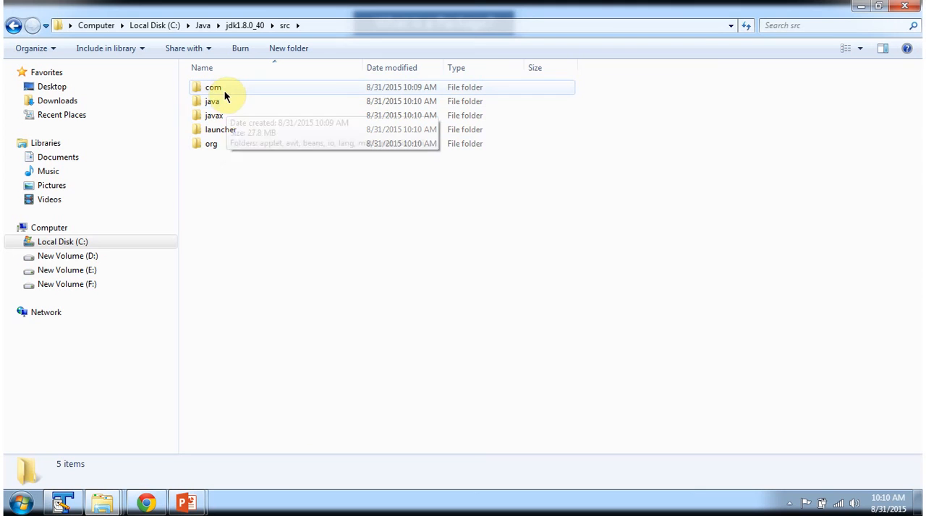
mouse_move(226, 144)
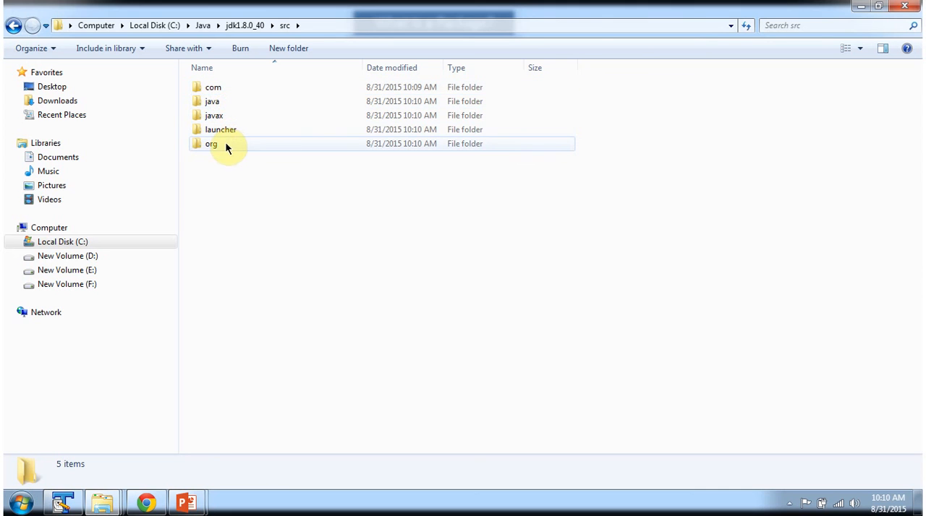
mouse_move(212, 102)
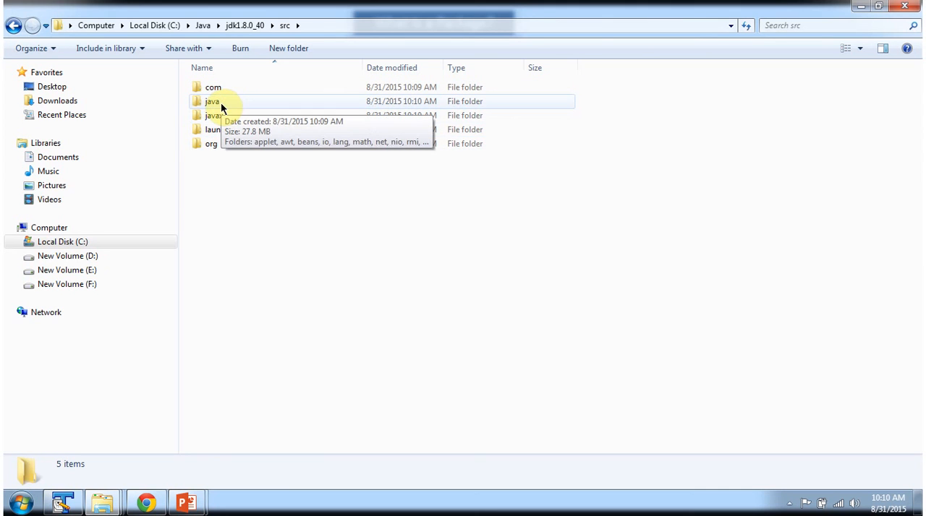
double_click(212, 101)
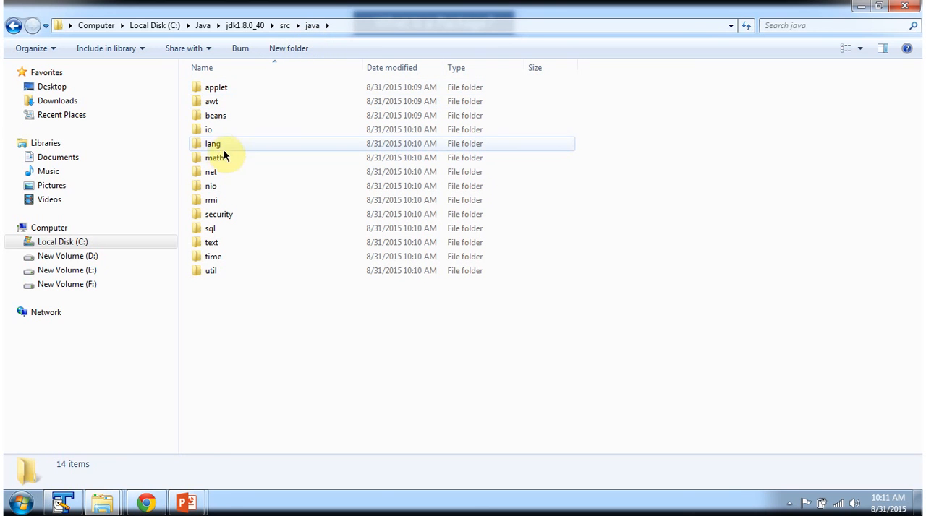
left_click(209, 129)
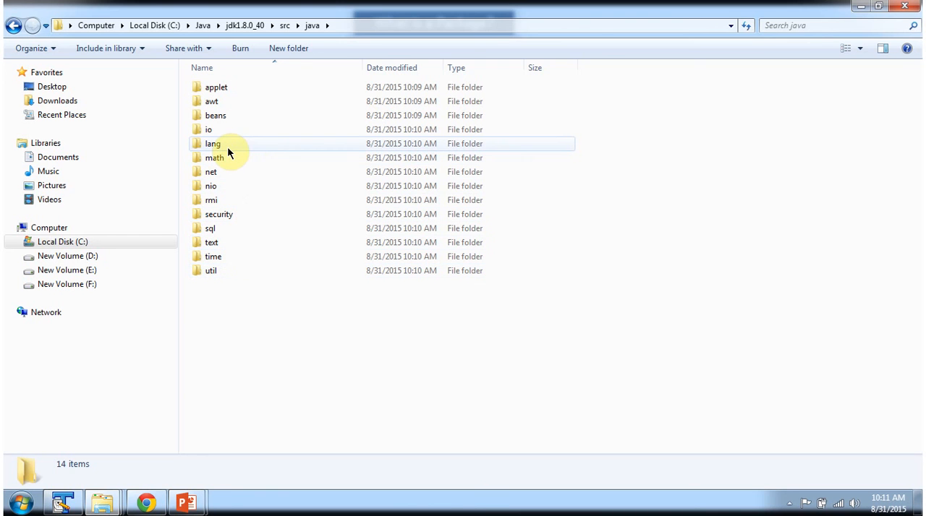
Open the lang folder, scroll down and launch String.java in TextPad
double_click(212, 143)
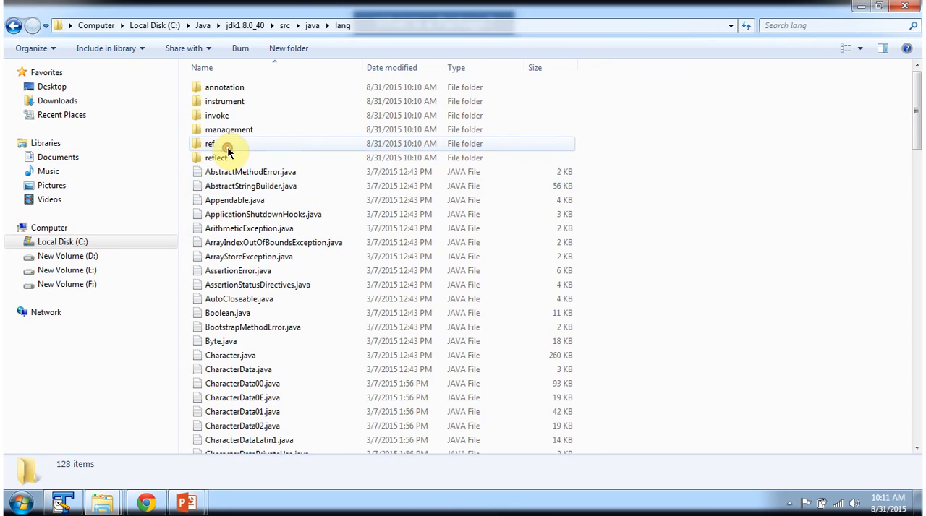
mouse_move(325, 228)
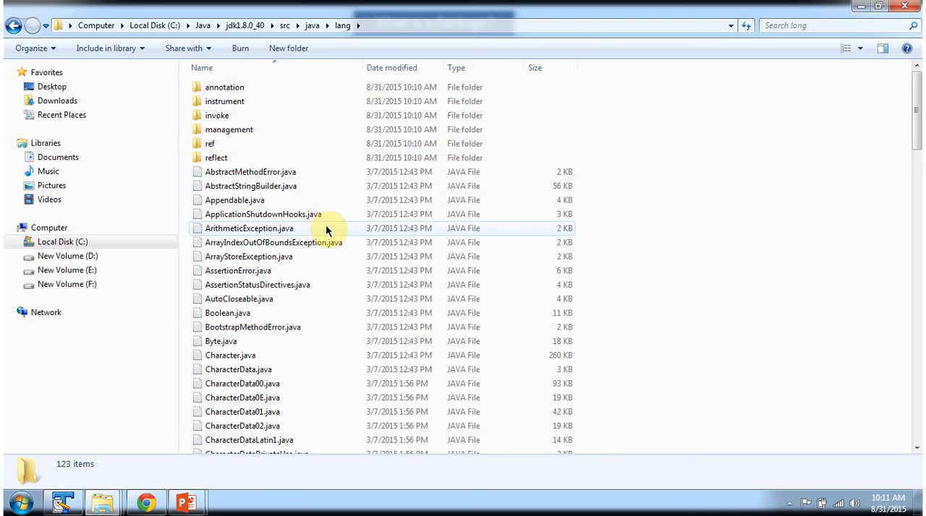
scroll("down", 3)
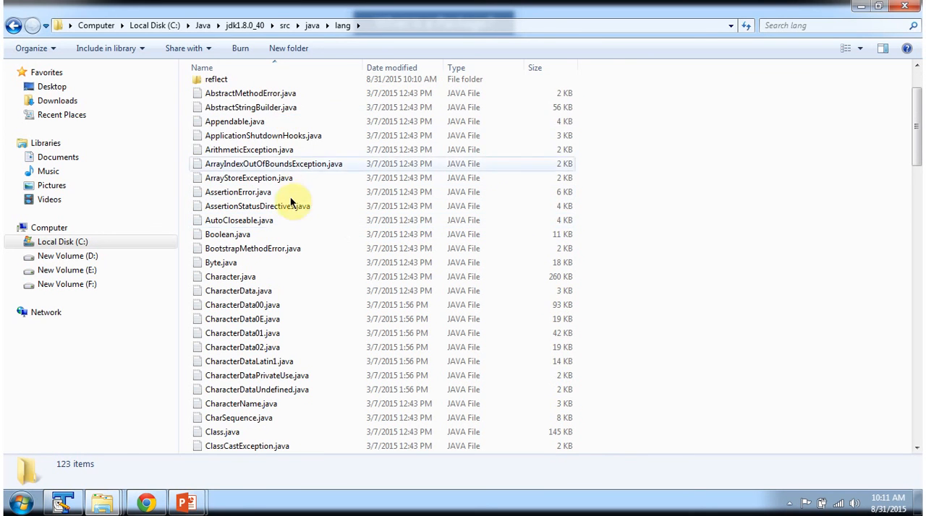
scroll("down", 3)
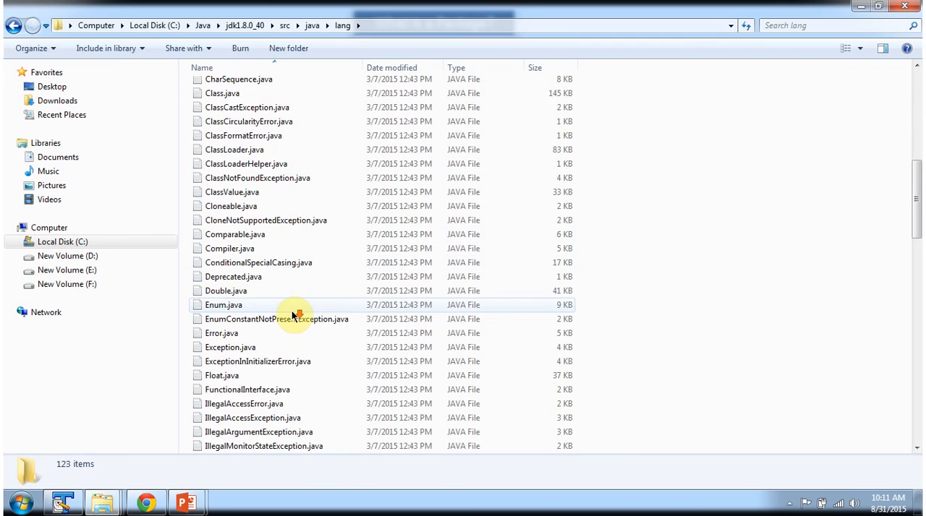
scroll("down", 3)
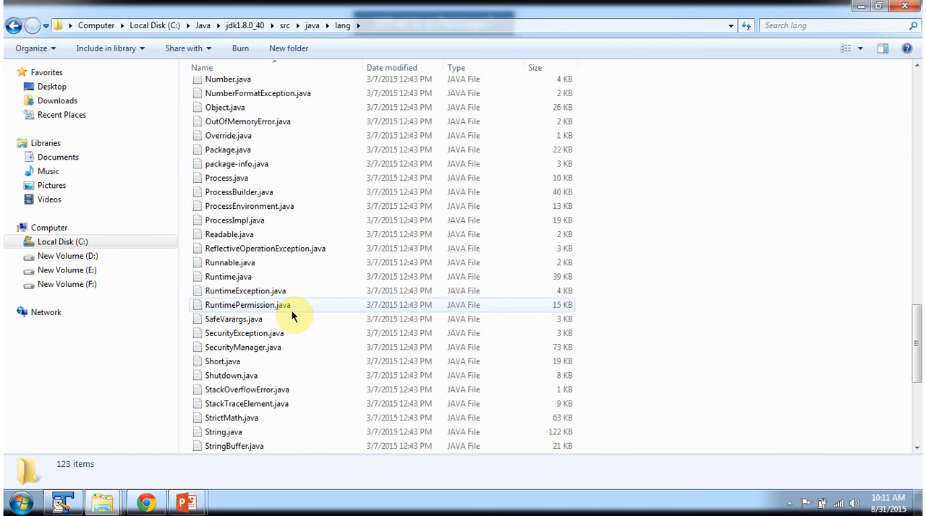
scroll("down", 3)
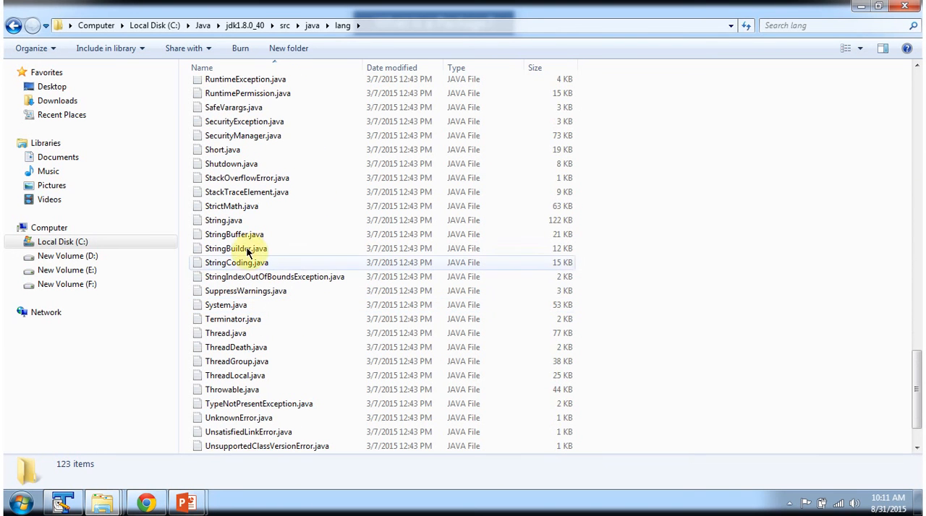
mouse_move(238, 220)
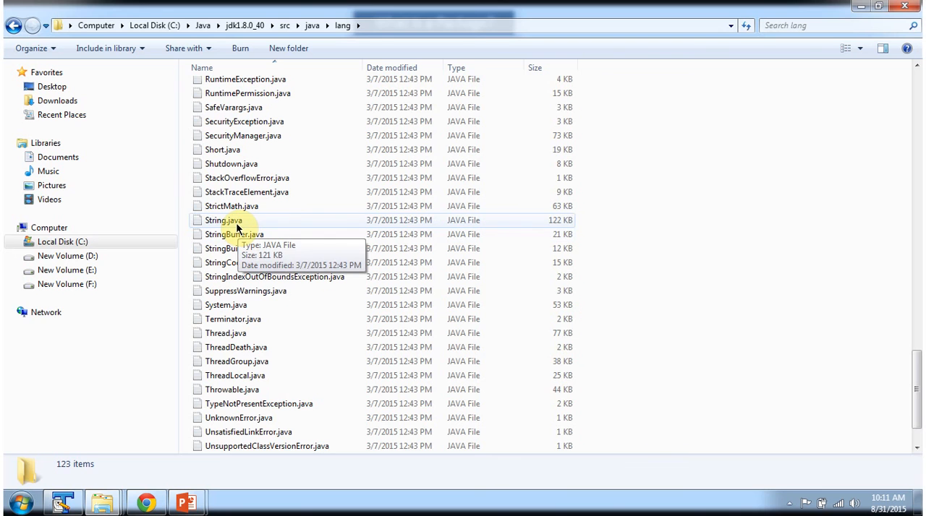
double_click(223, 220)
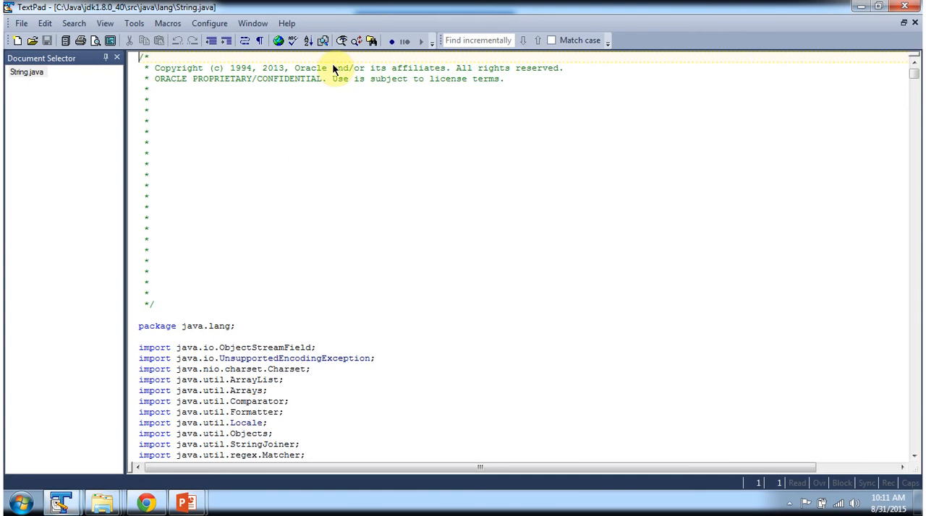
mouse_move(133, 332)
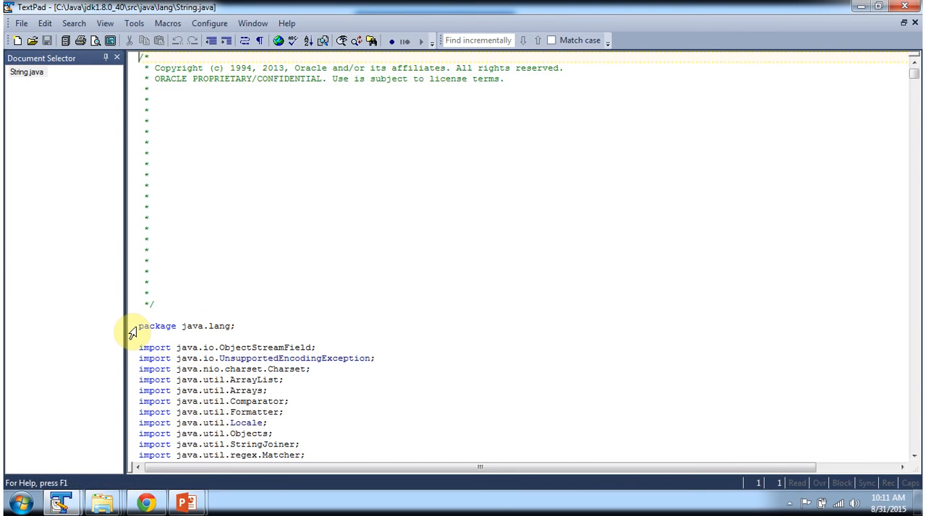
Highlight the 'package java.lang;' line in String.java, then close the TextPad window
triple_click(184, 327)
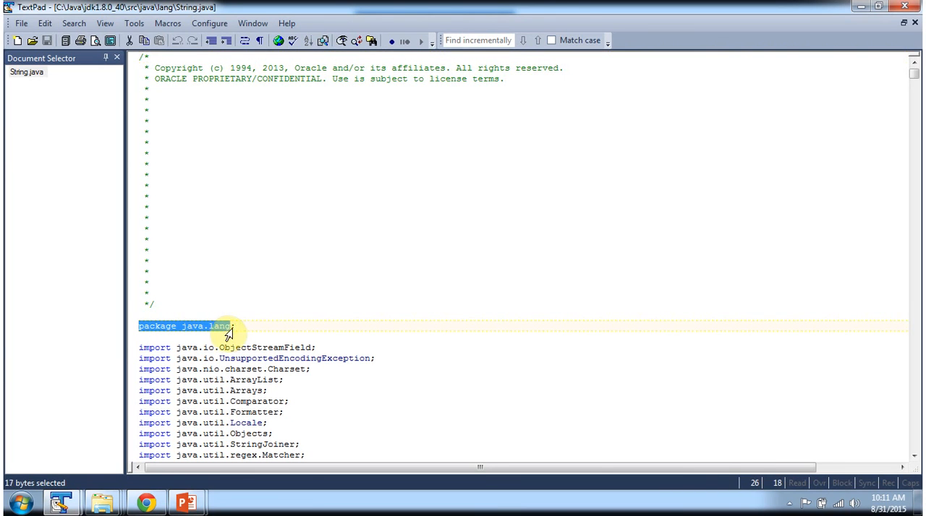
left_click(309, 337)
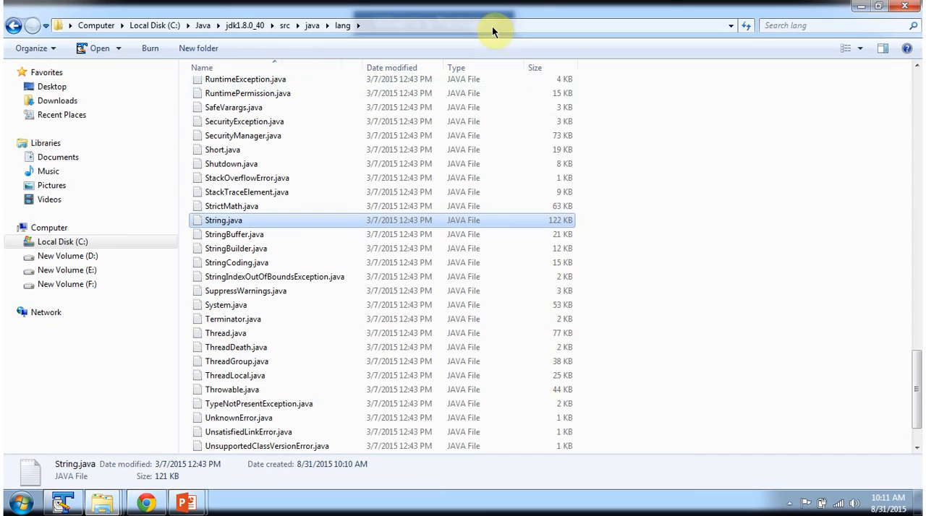
Go back up to the java folder via the breadcrumb, then open util\ArrayList.java
left_click(312, 25)
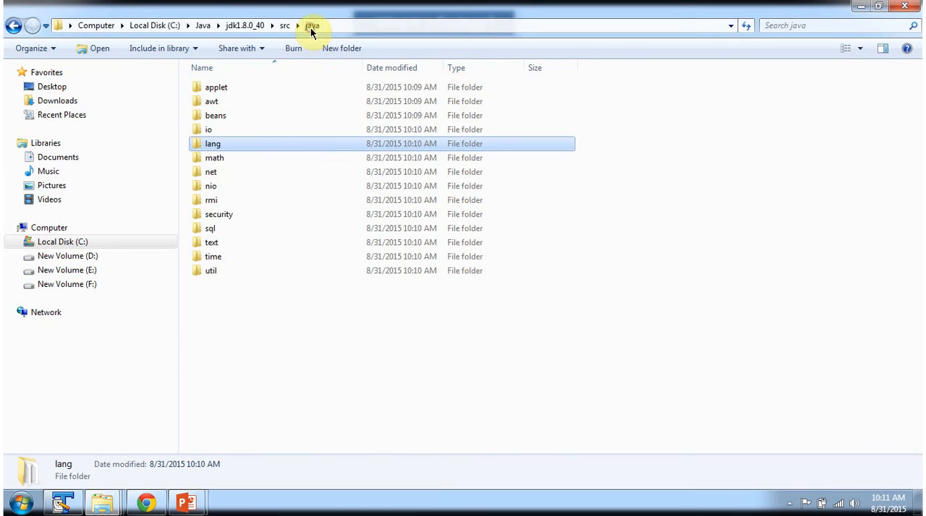
mouse_move(211, 270)
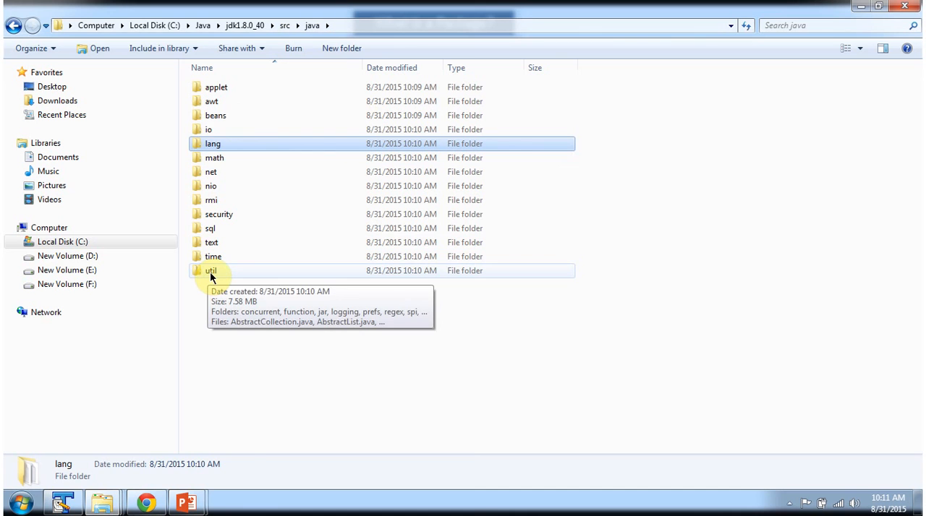
double_click(211, 270)
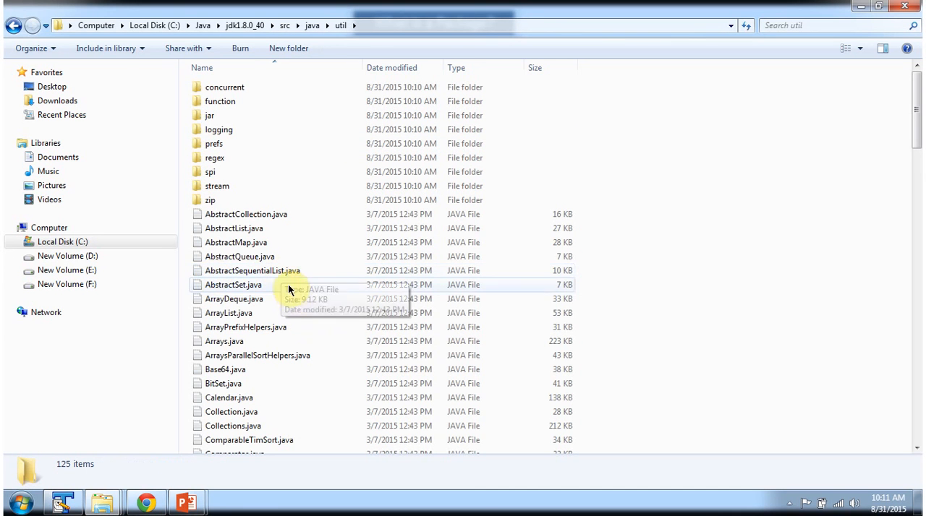
mouse_move(242, 313)
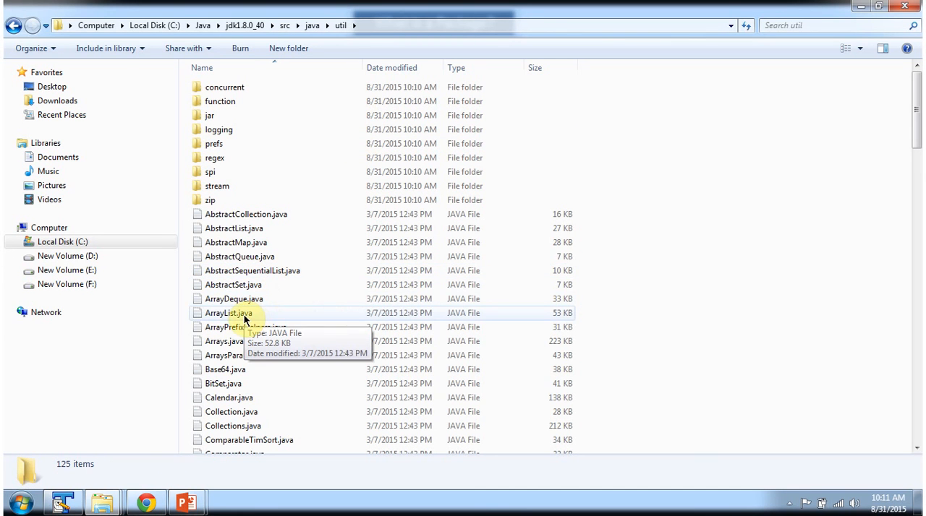
double_click(228, 312)
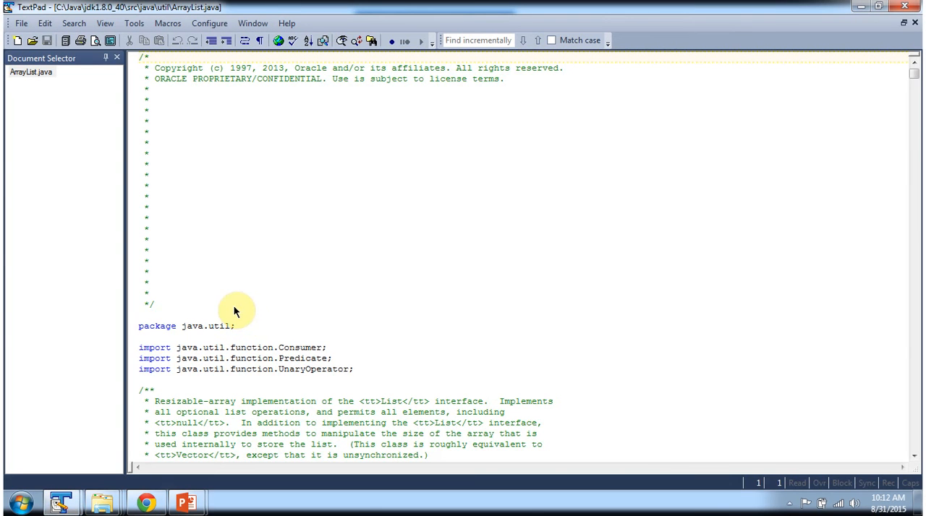
Select the 'package java.util;' line in ArrayList.java
left_click(134, 326)
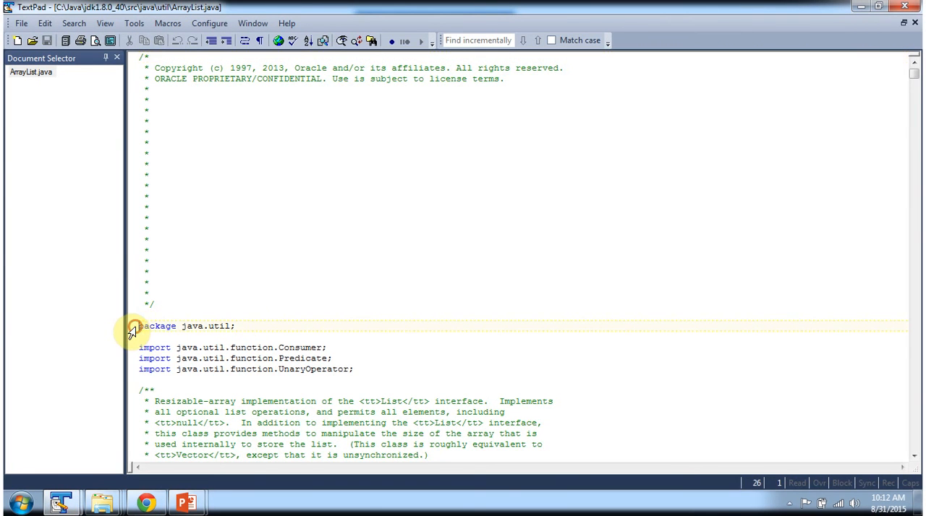
triple_click(186, 326)
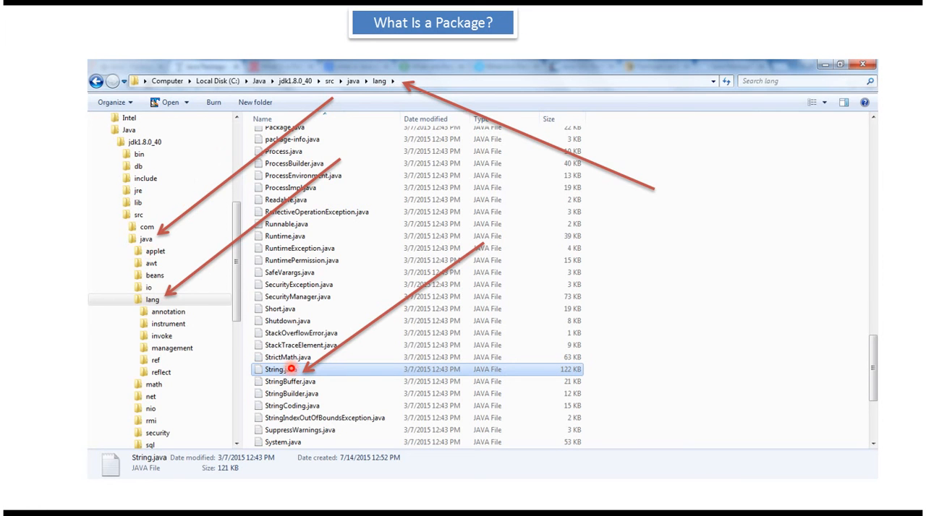
Advance twice through the slides, from the java\lang String.java screenshot to the java\util screenshot
double_click(279, 369)
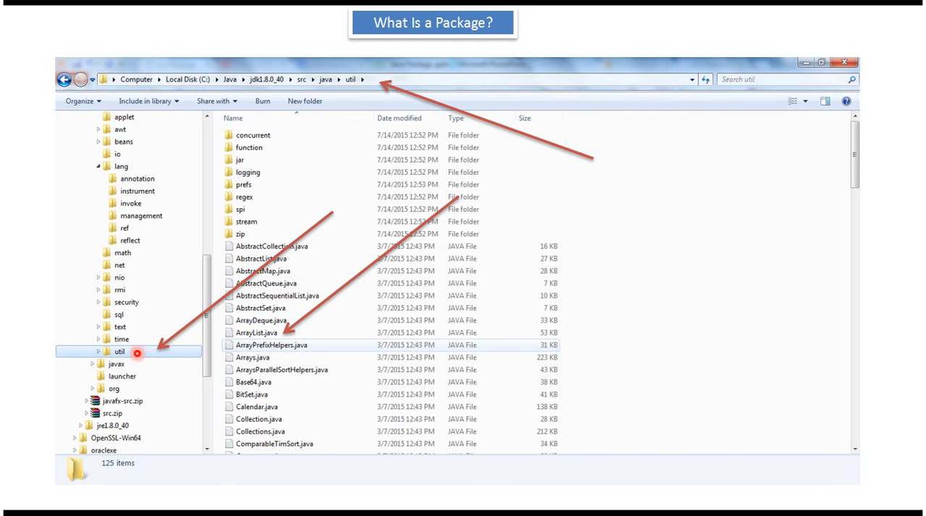
mouse_move(271, 332)
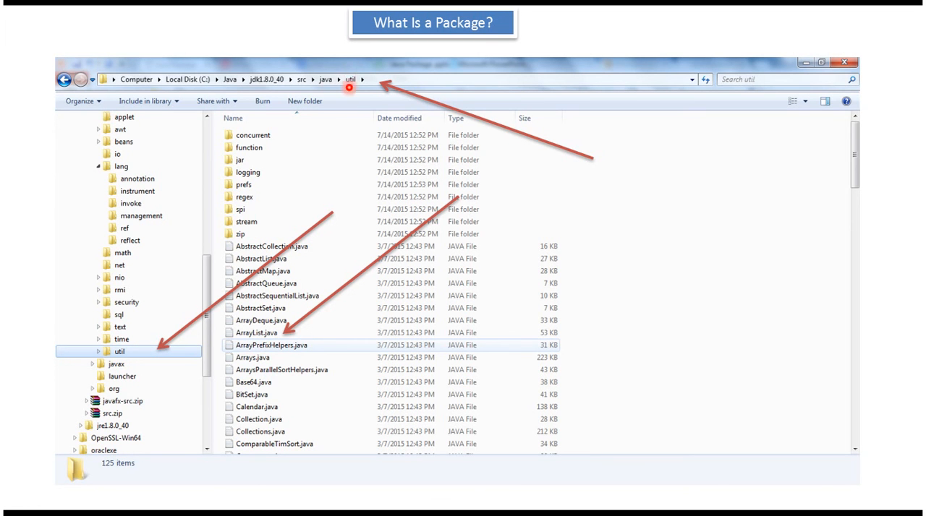
double_click(256, 332)
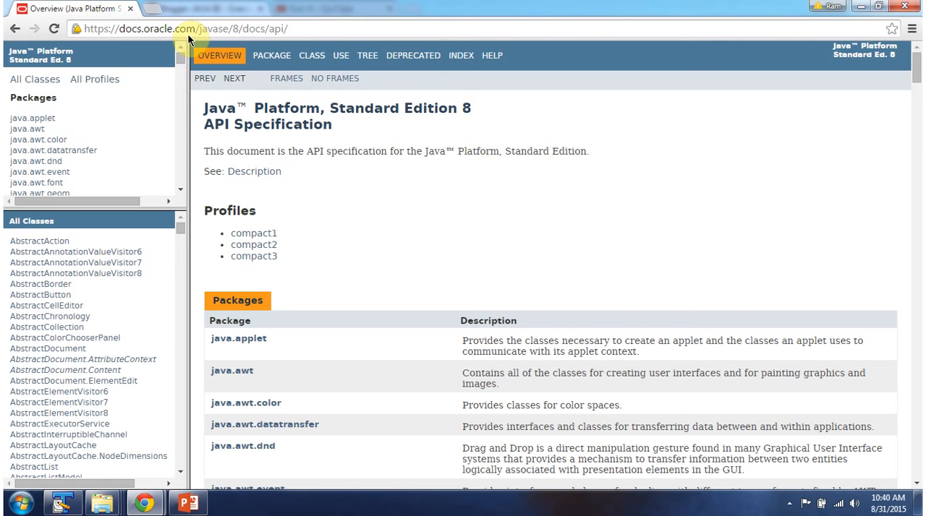
mouse_move(282, 131)
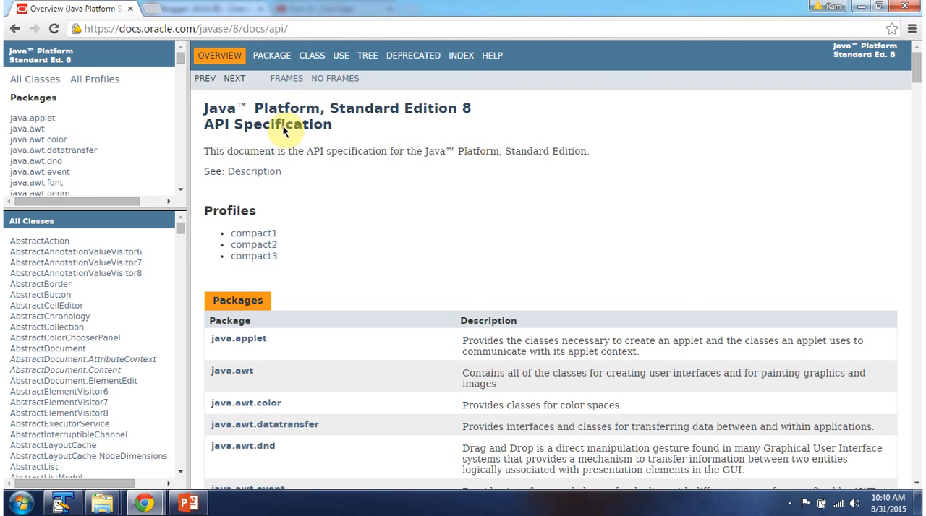
mouse_move(284, 139)
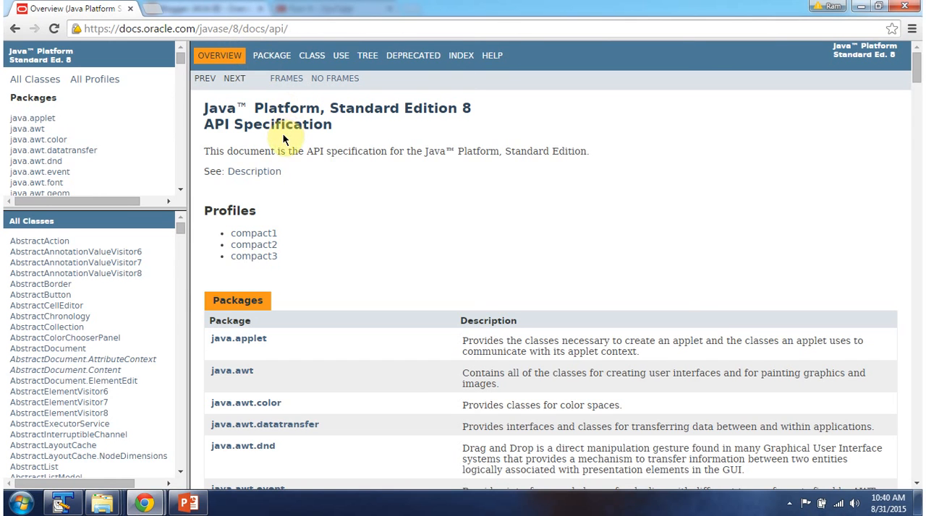
mouse_move(295, 120)
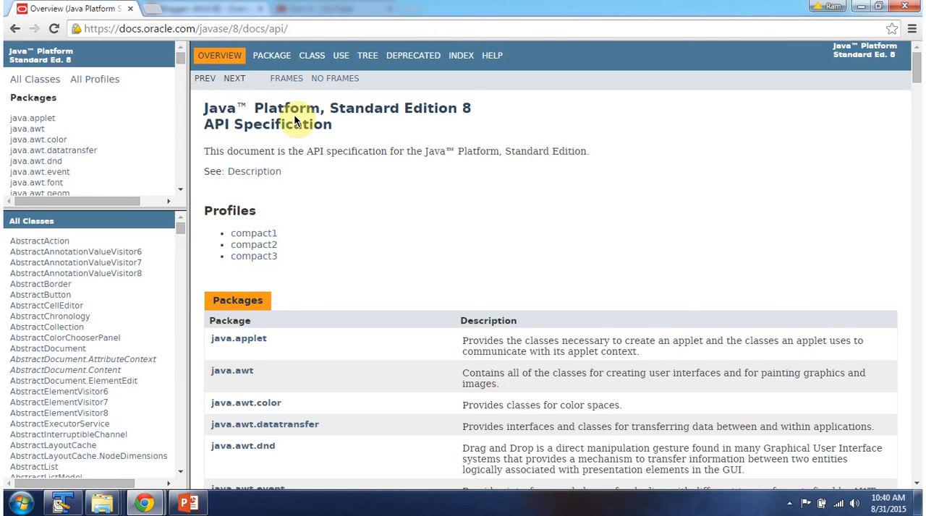
mouse_move(134, 120)
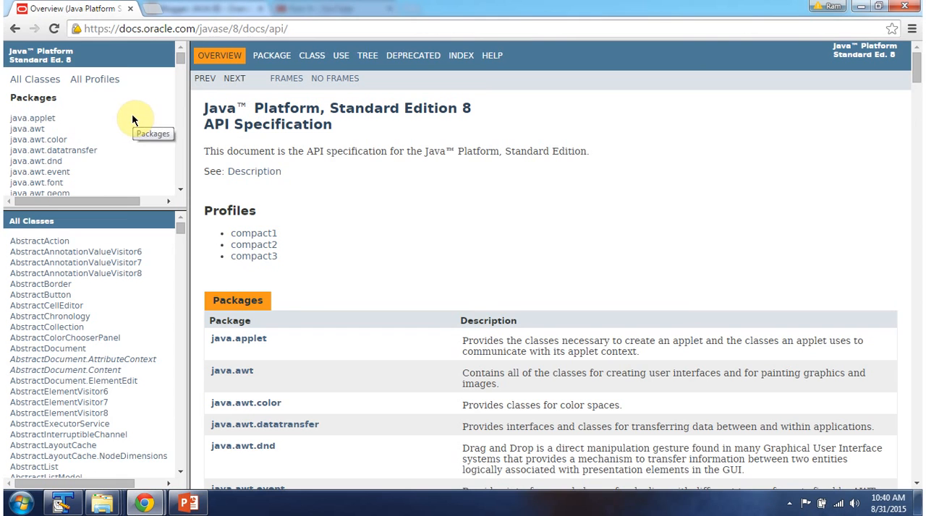
Choose java.lang in the Packages frame and scroll its class list toward Double
scroll("down", 3)
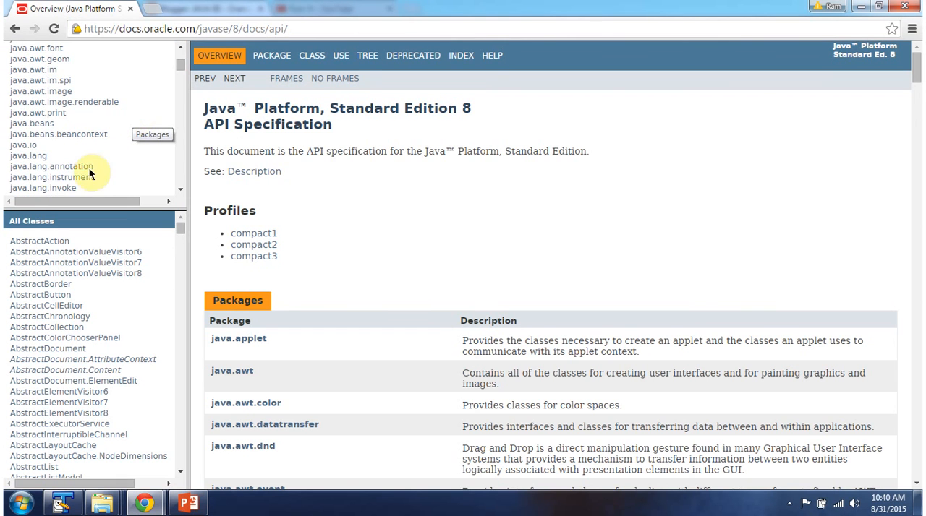
mouse_move(29, 155)
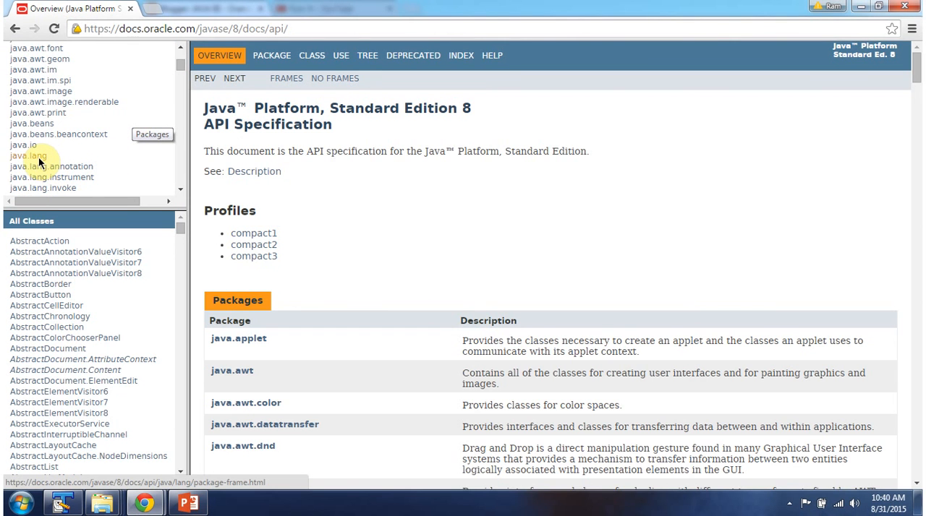
left_click(29, 155)
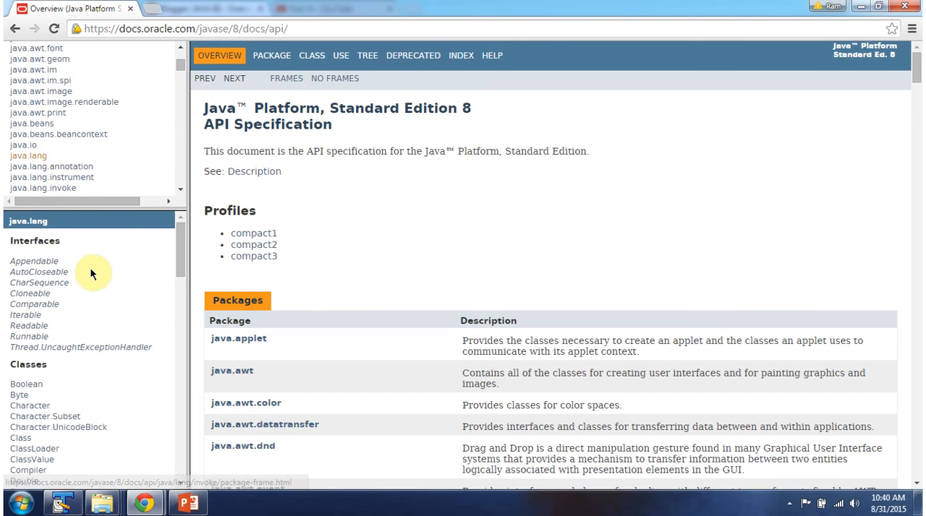
mouse_move(67, 340)
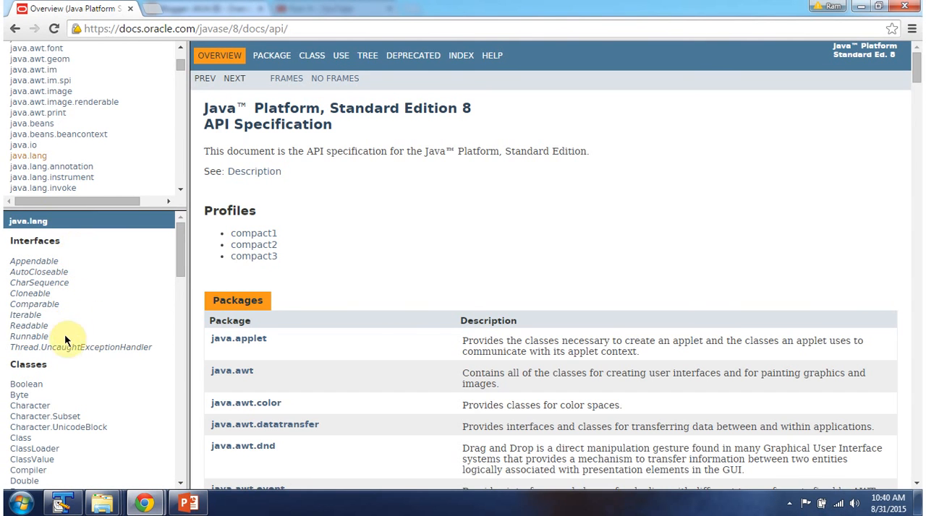
mouse_move(69, 387)
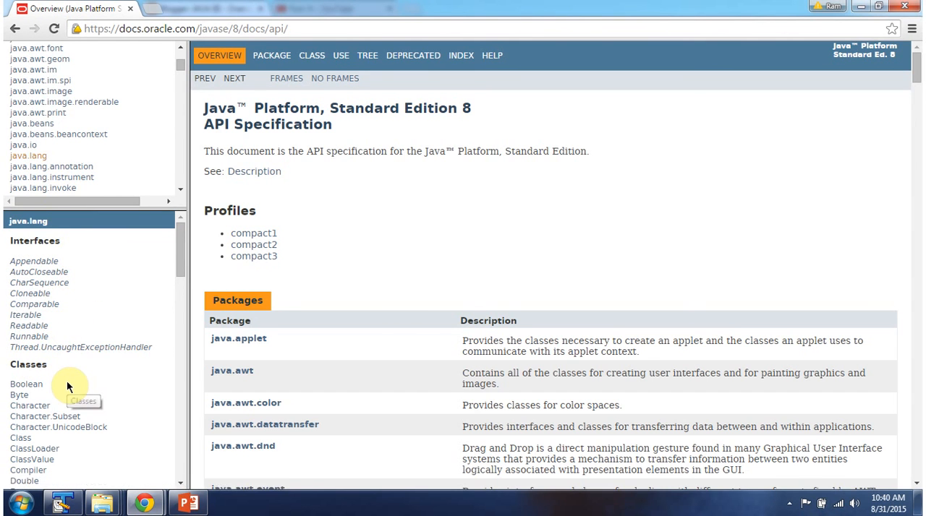
mouse_move(54, 232)
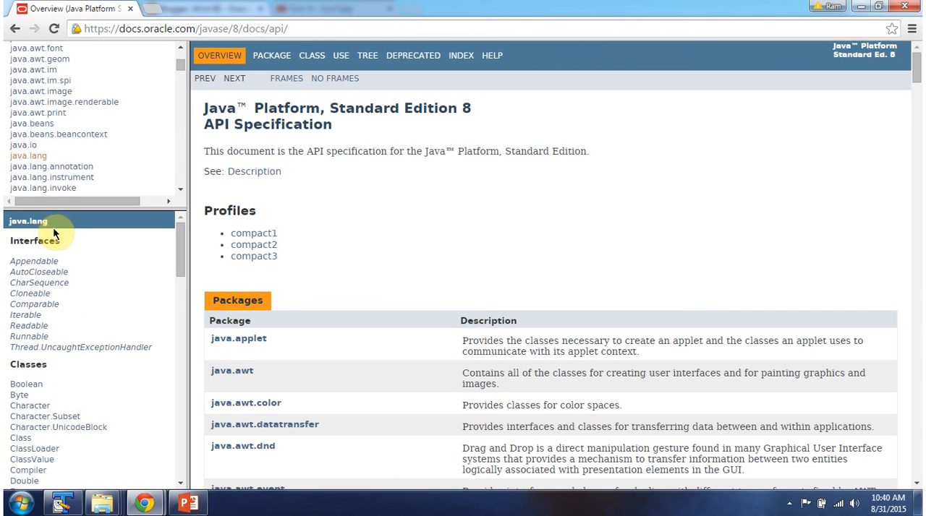
scroll("down", 3)
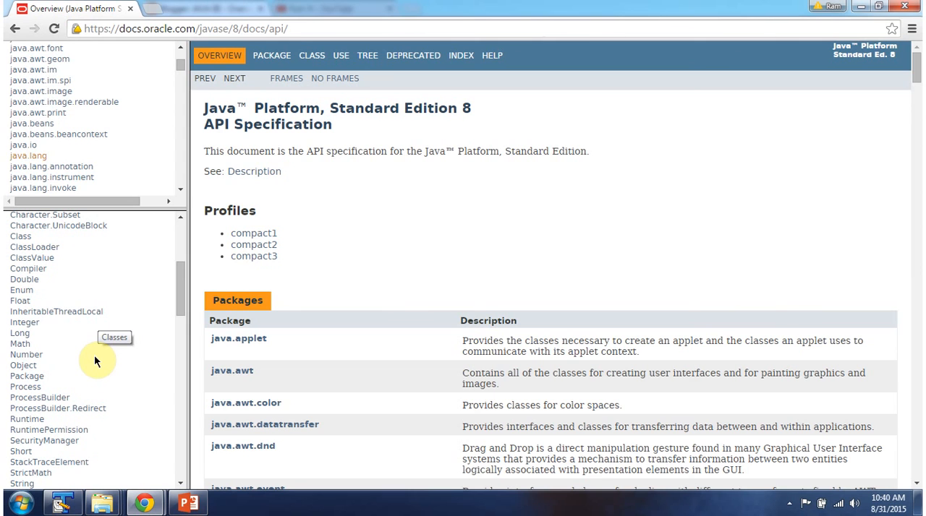
mouse_move(51, 293)
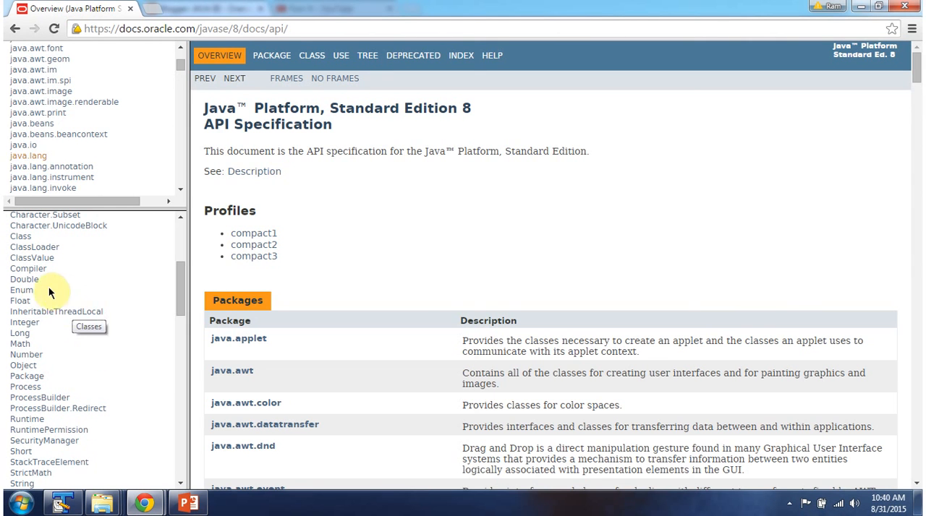
Open the Double class page, scroll through its fields and methods, then return to the slides
left_click(25, 279)
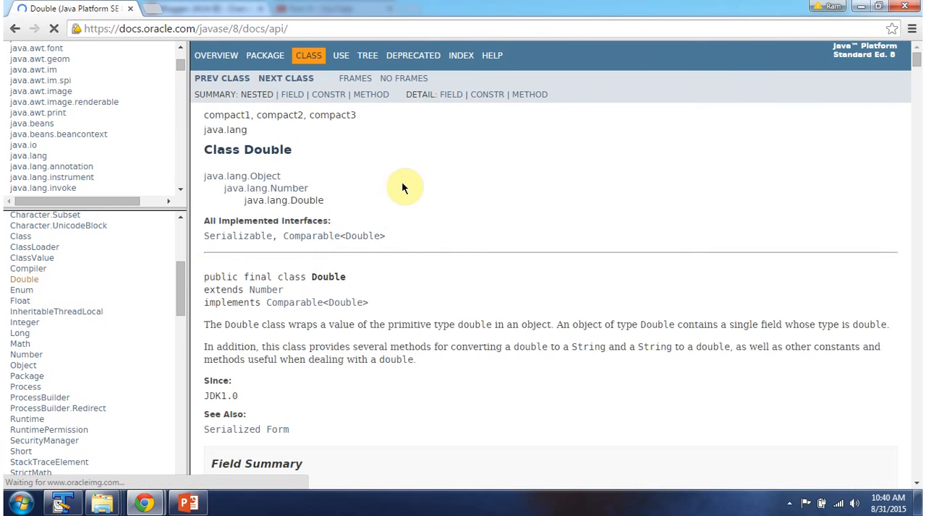
mouse_move(461, 266)
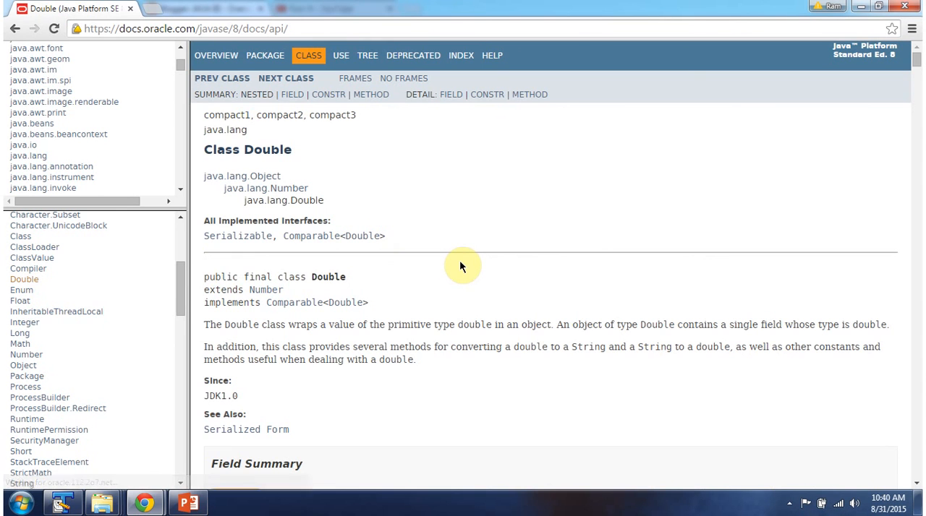
scroll("down", 3)
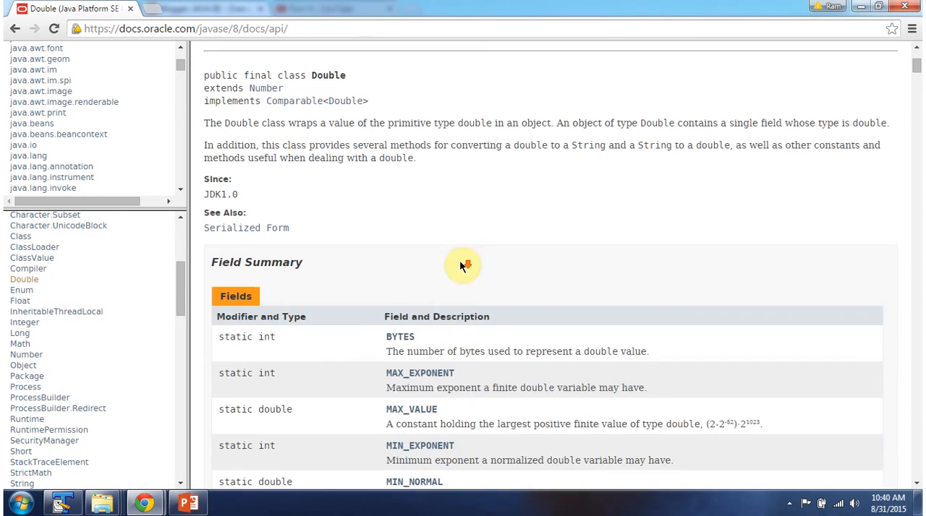
scroll("down", 3)
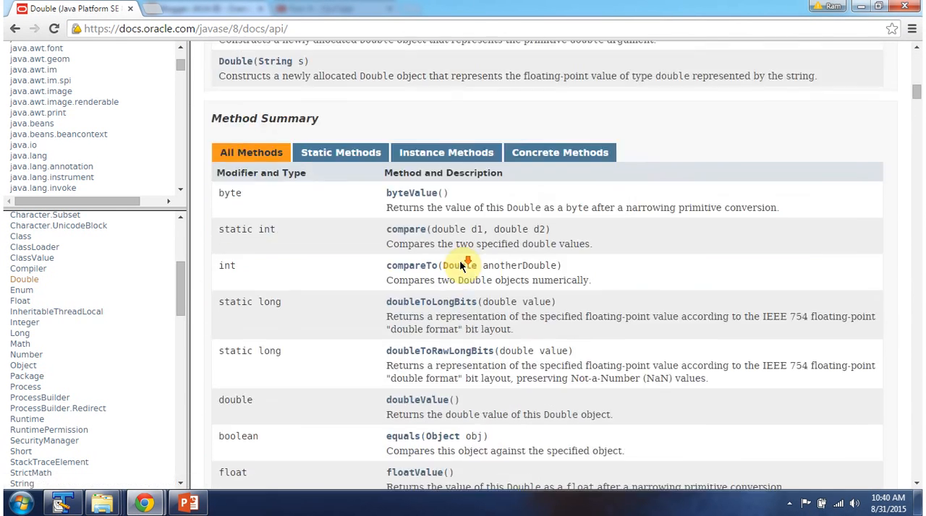
scroll("up", 3)
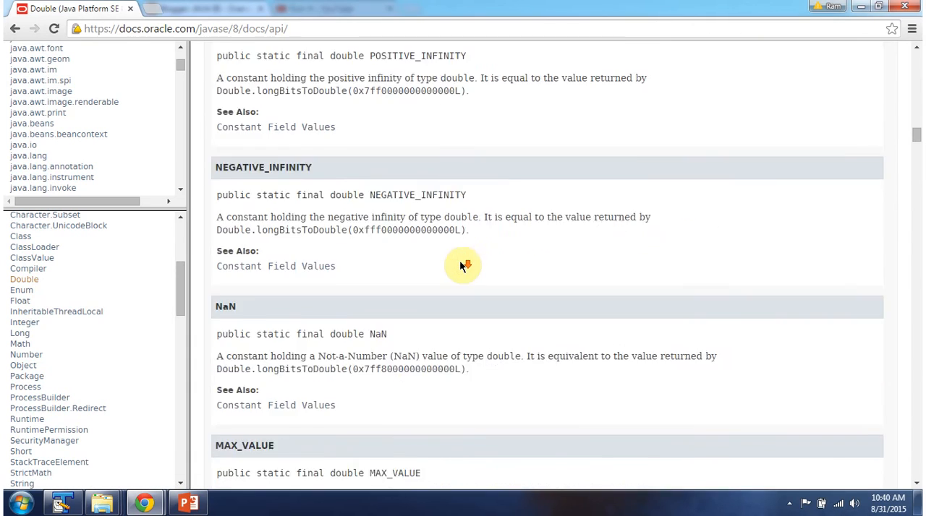
scroll("down", 3)
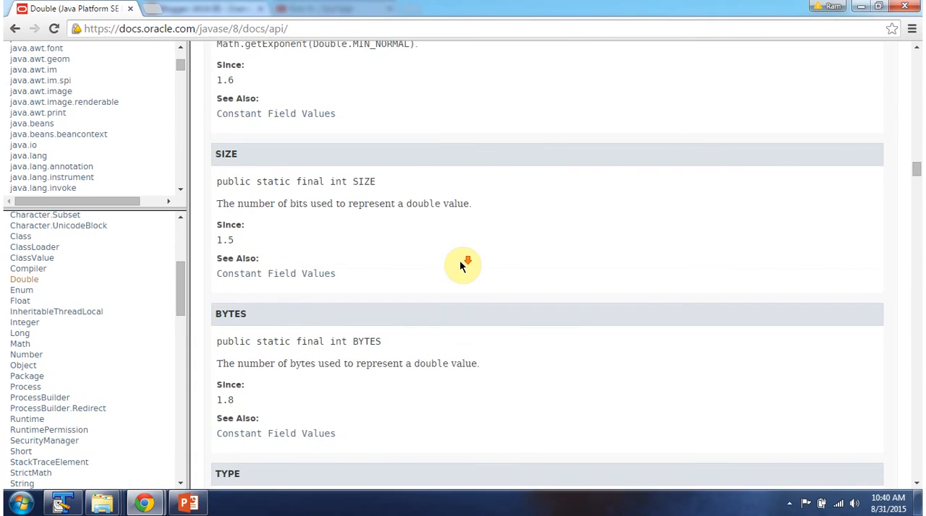
left_click(187, 502)
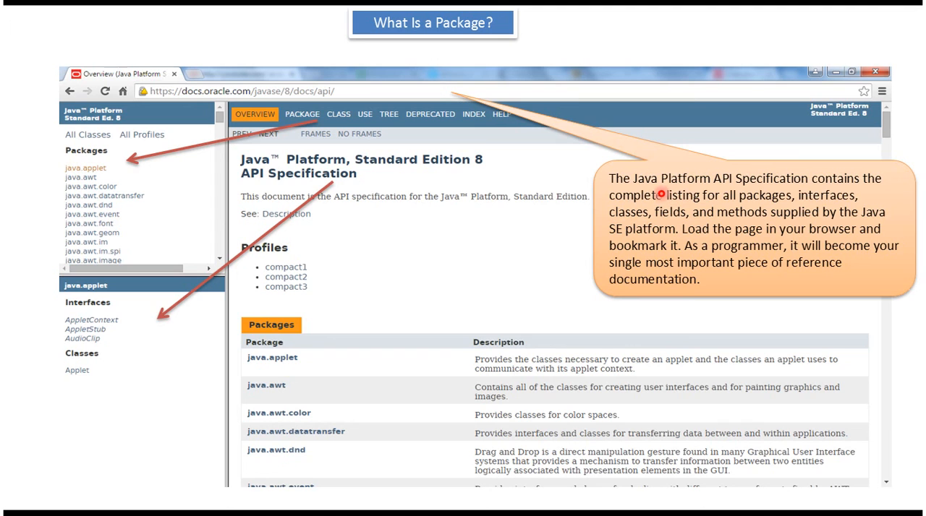
mouse_move(749, 194)
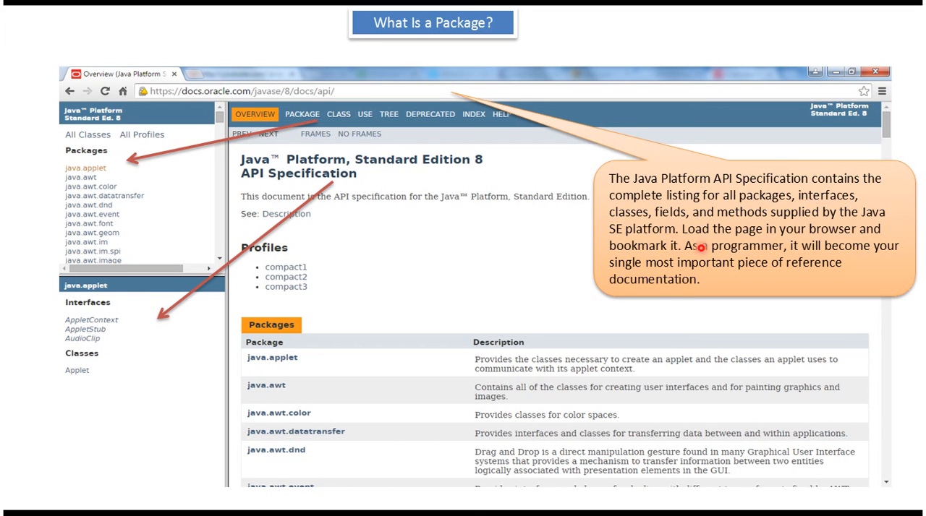
mouse_move(678, 256)
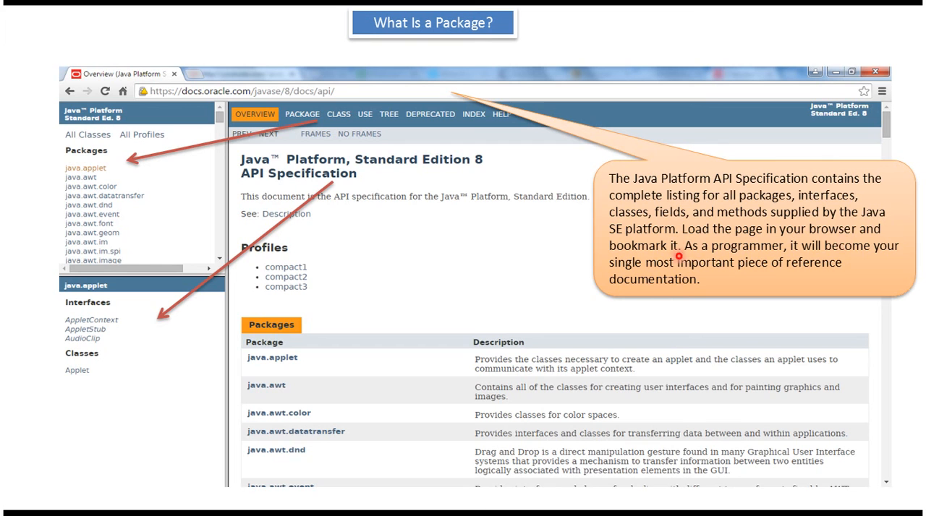
mouse_move(722, 261)
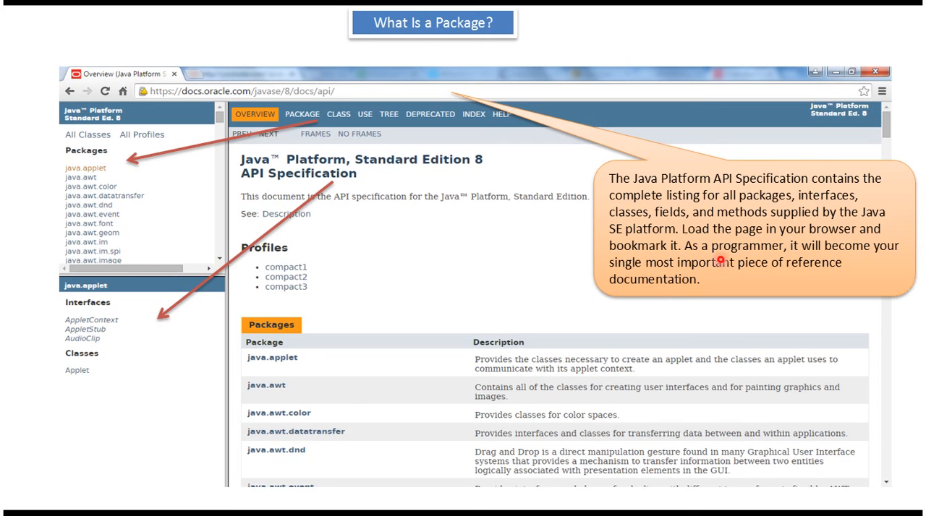